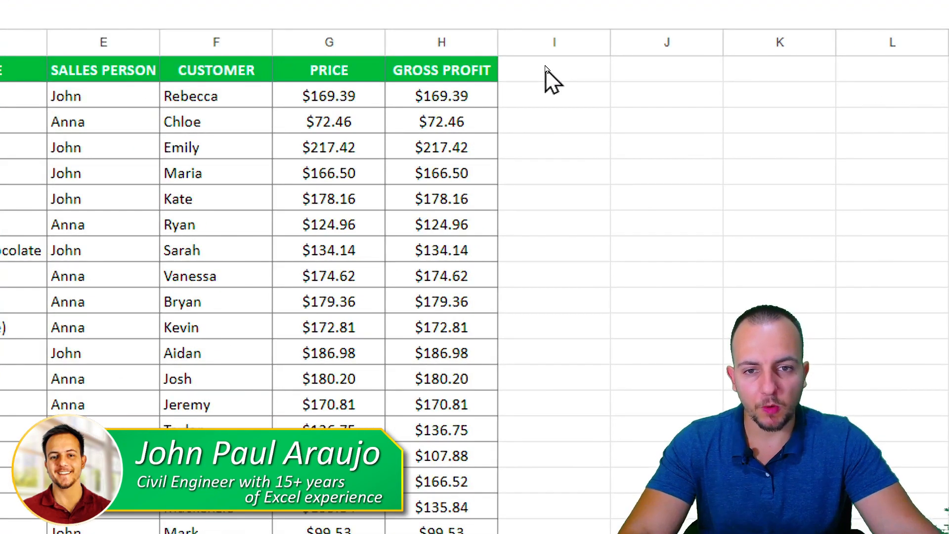
Step: Inspect the gross profit formula and the empty COST cells in the sales report
left_click(440, 70)
type("=G2-C2")
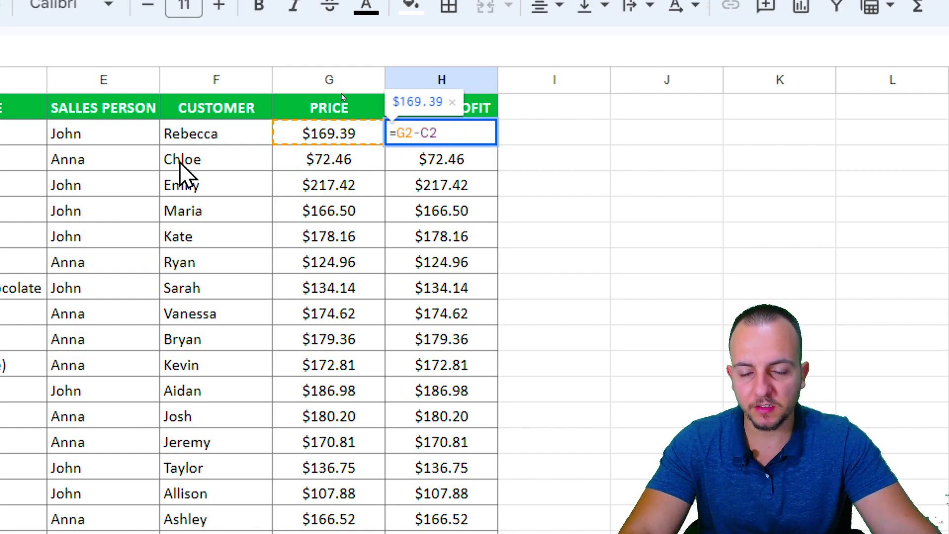
scroll("left", 3)
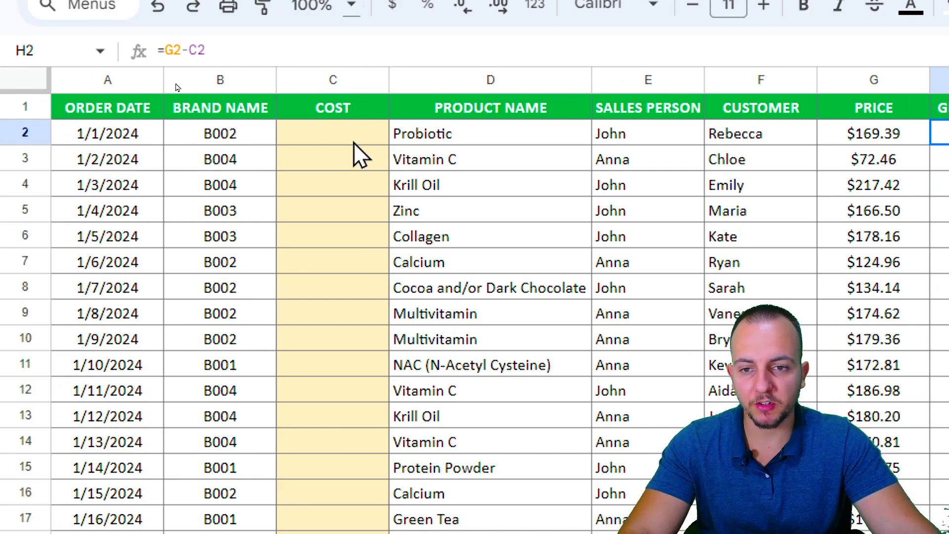
left_click_drag(332, 133, 332, 390)
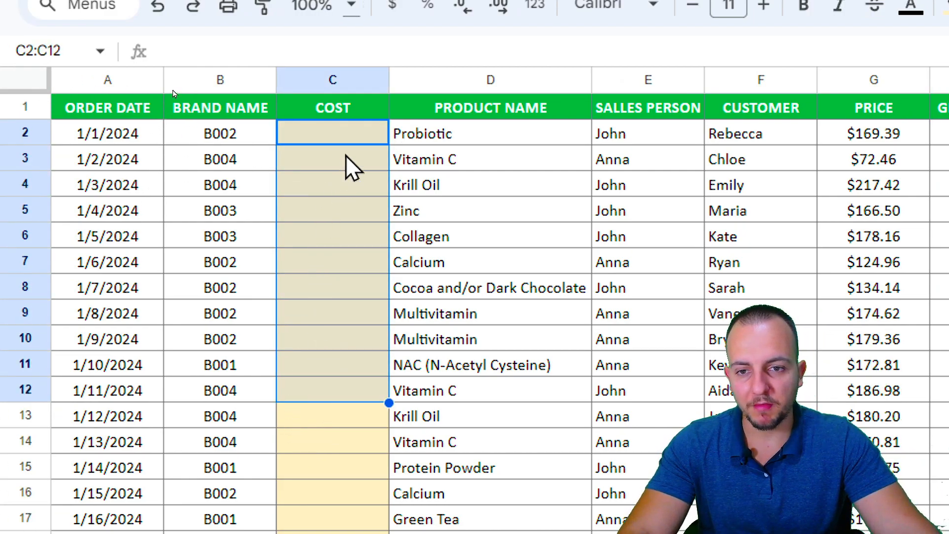
left_click(332, 133)
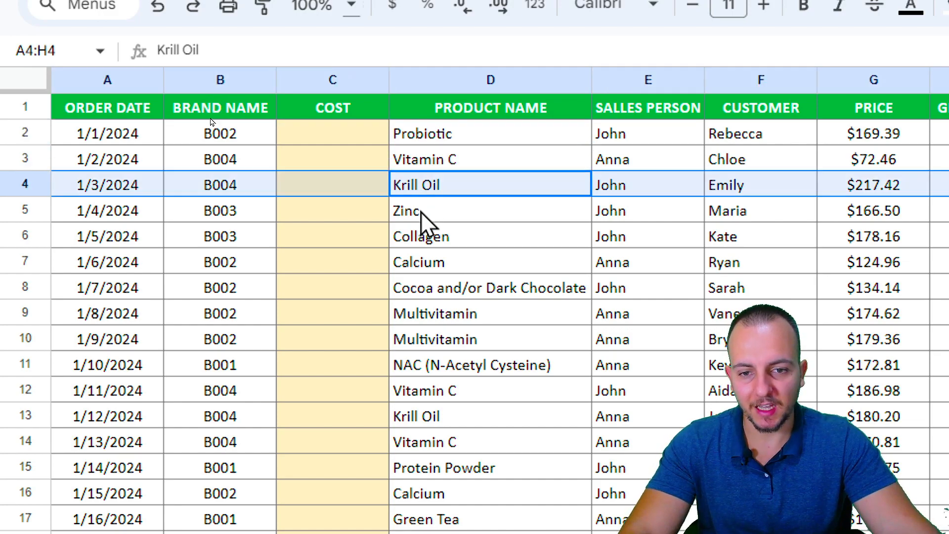
left_click(332, 133)
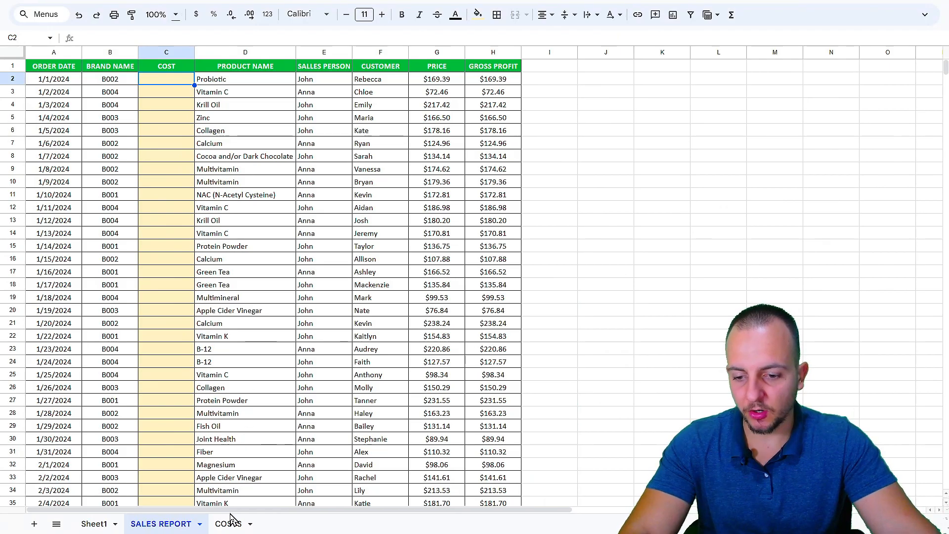
Step: Review the product names and costs on the COSTS sheet, then return to the report
left_click(228, 524)
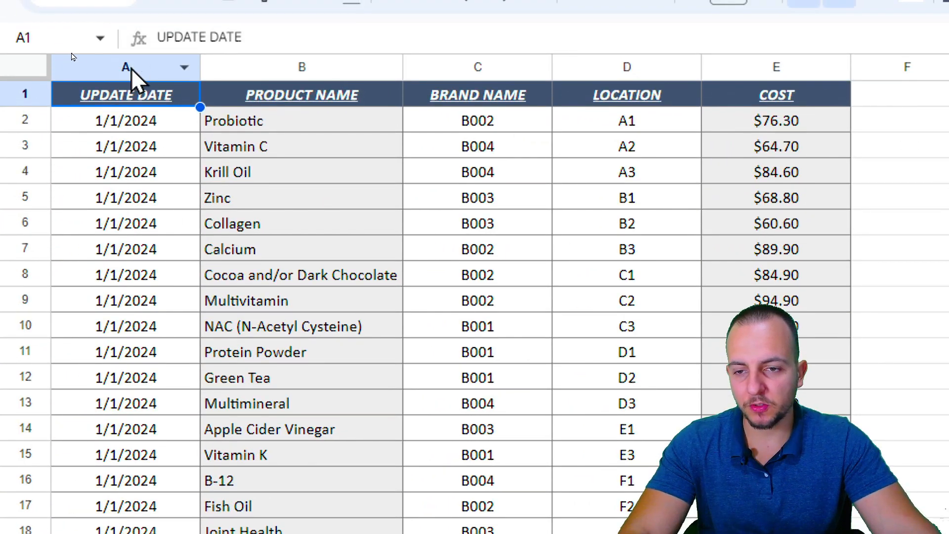
left_click(301, 145)
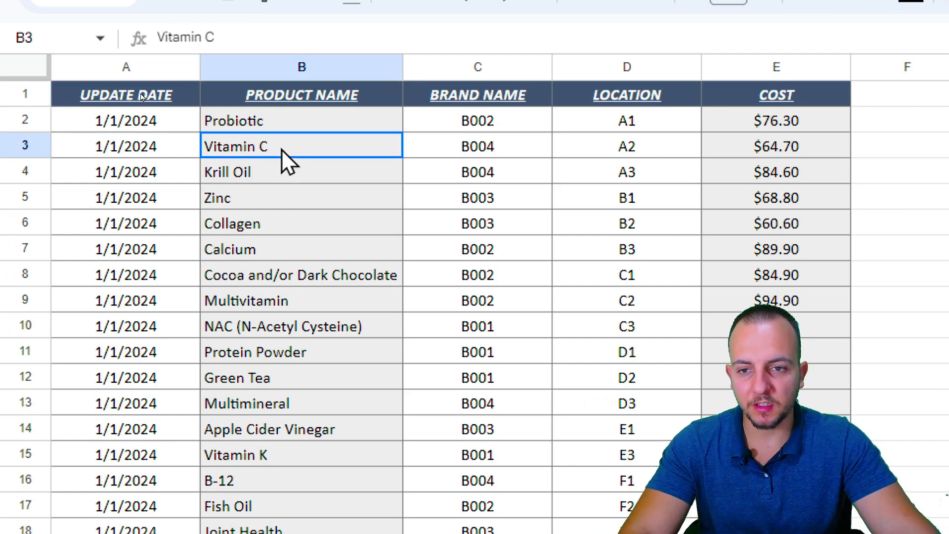
left_click_drag(301, 146, 776, 146)
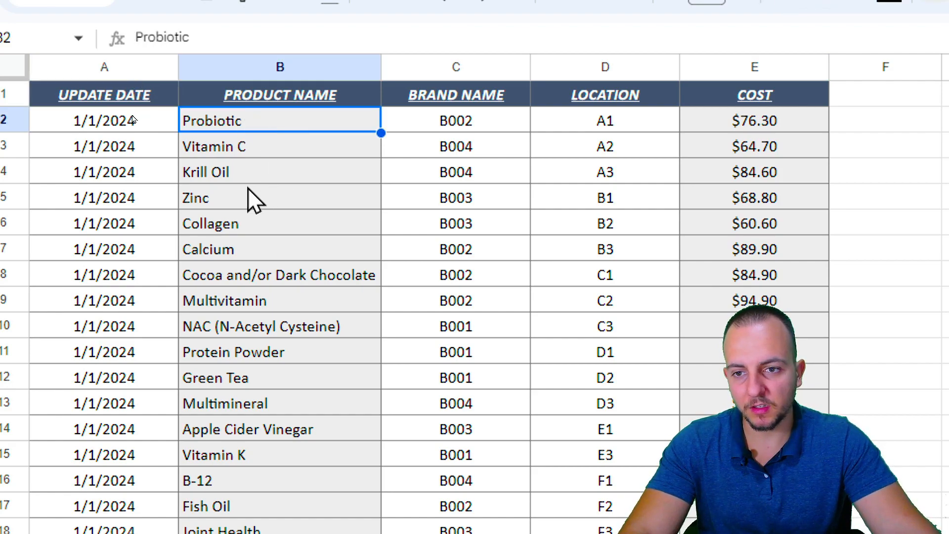
mouse_move(339, 203)
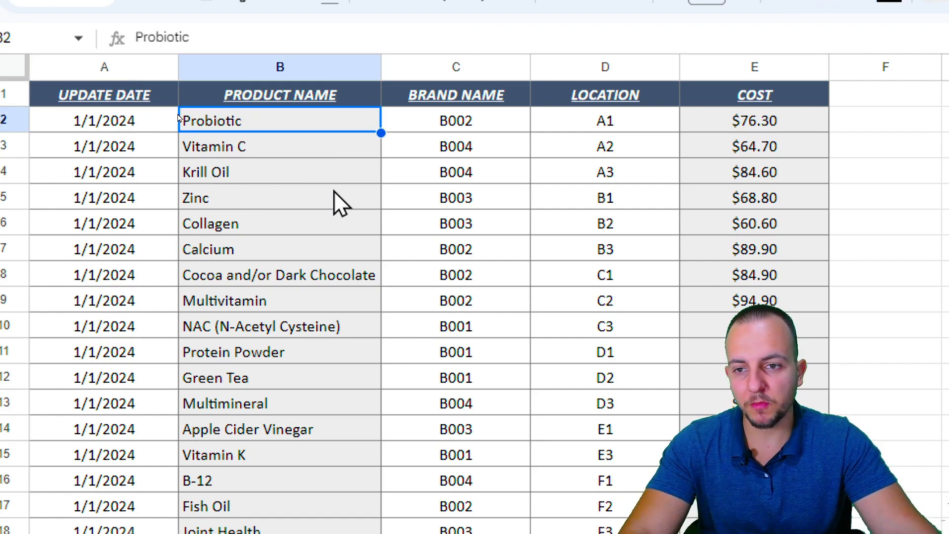
mouse_move(236, 248)
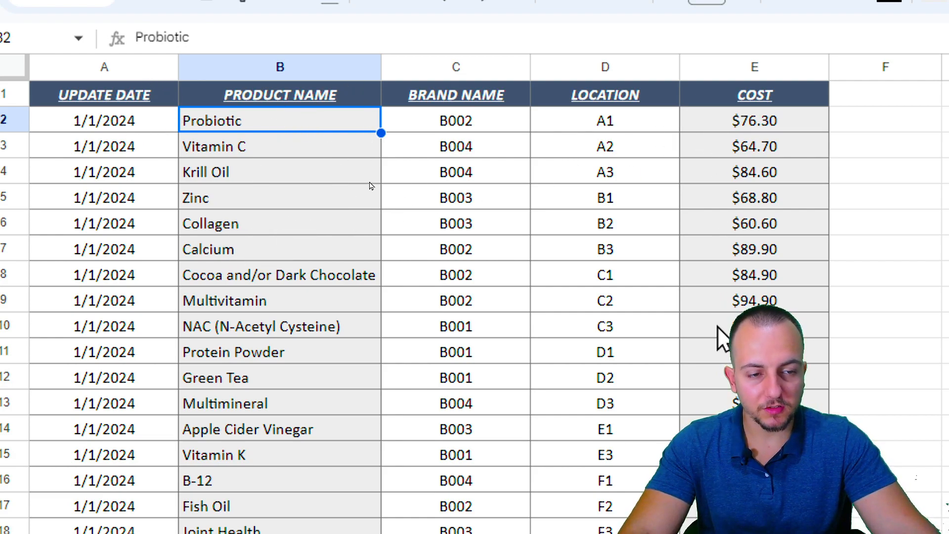
mouse_move(155, 227)
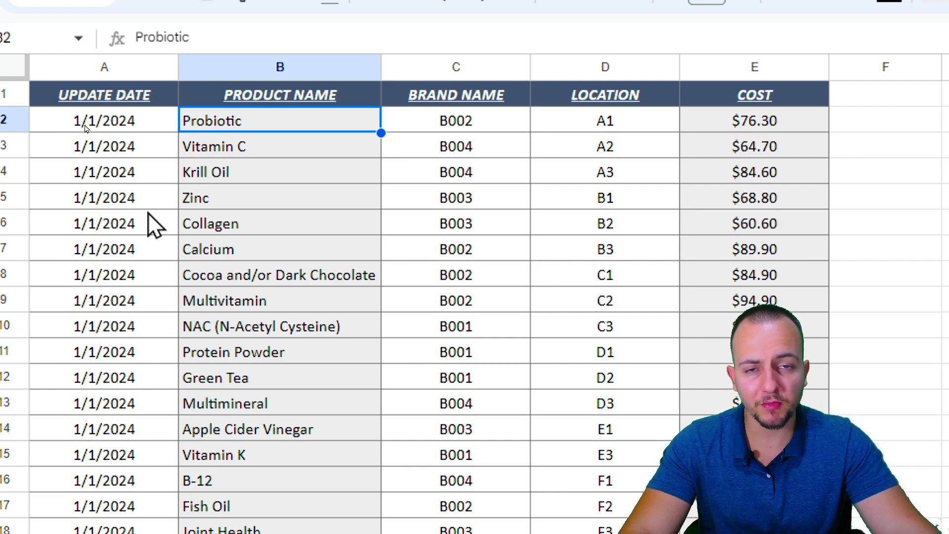
mouse_move(200, 224)
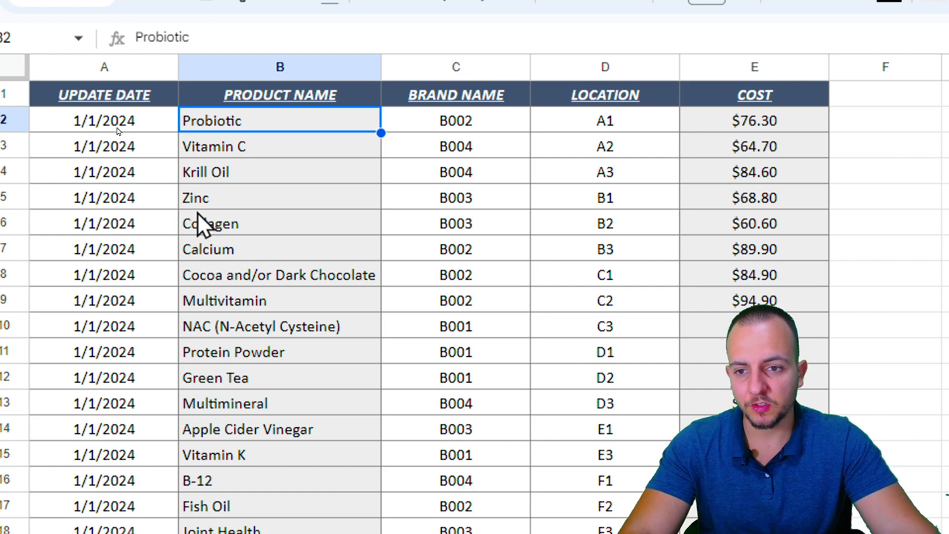
left_click(754, 120)
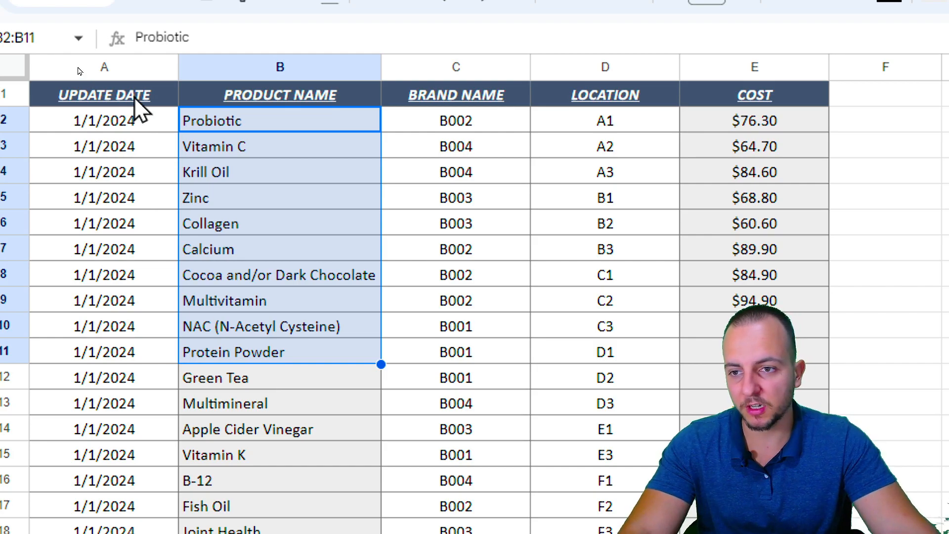
left_click(160, 524)
type("=")
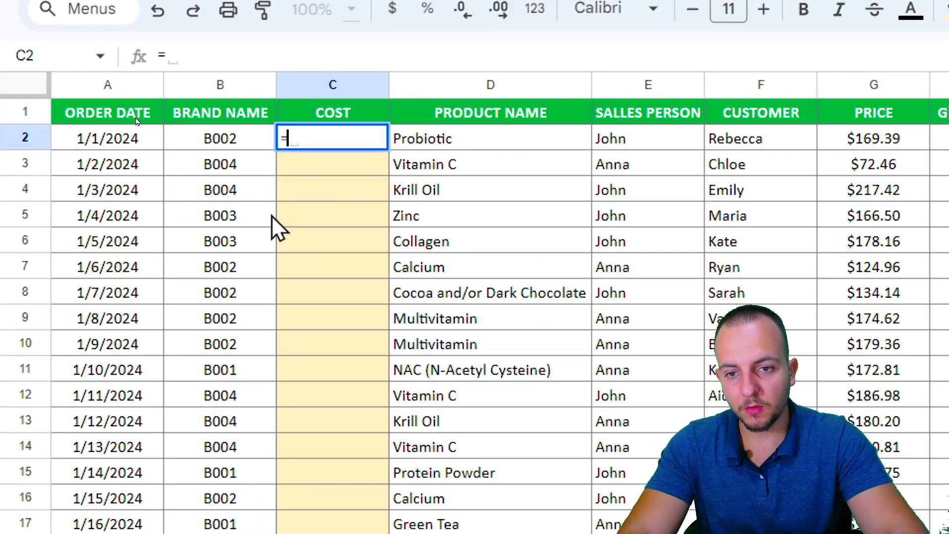
Step: Start a VLOOKUP in C2 with product name D2 as the search key
type("vlook")
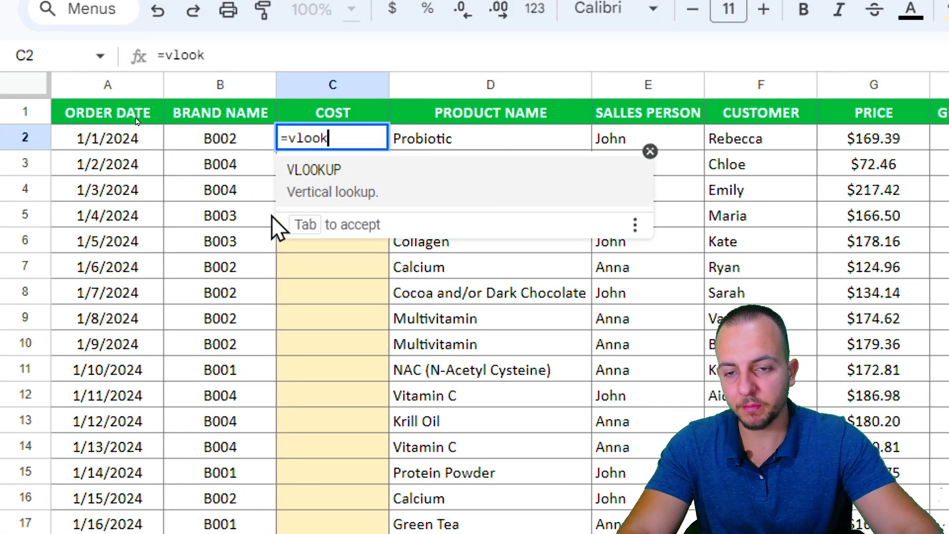
mouse_move(360, 193)
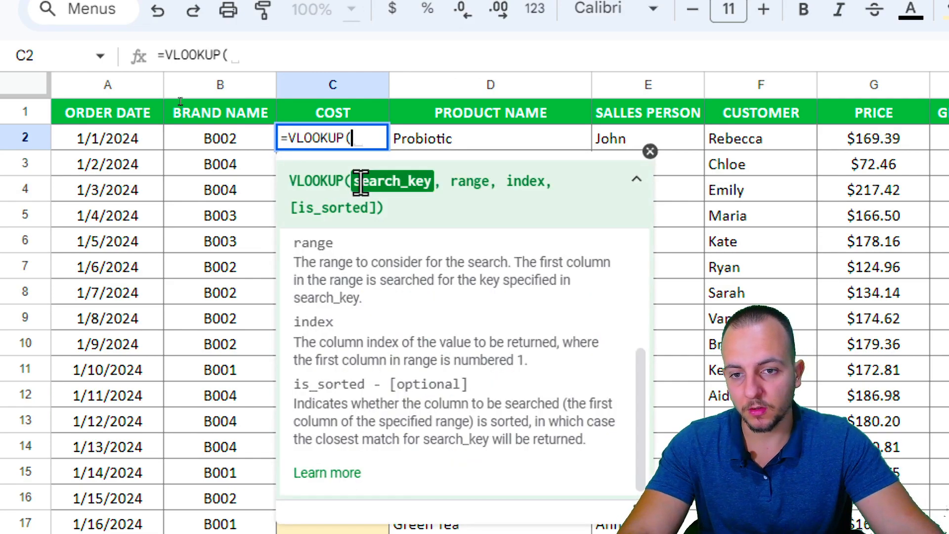
mouse_move(378, 212)
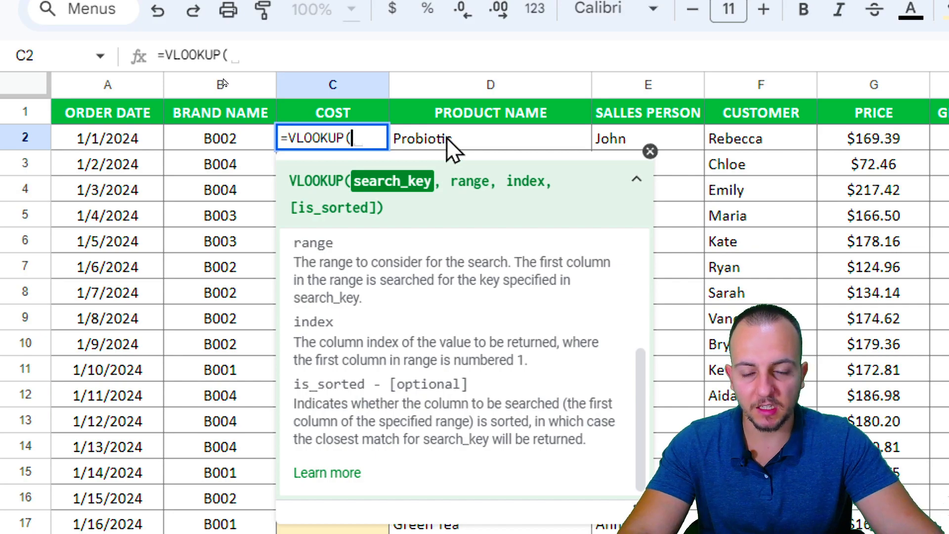
left_click(491, 137)
type("D")
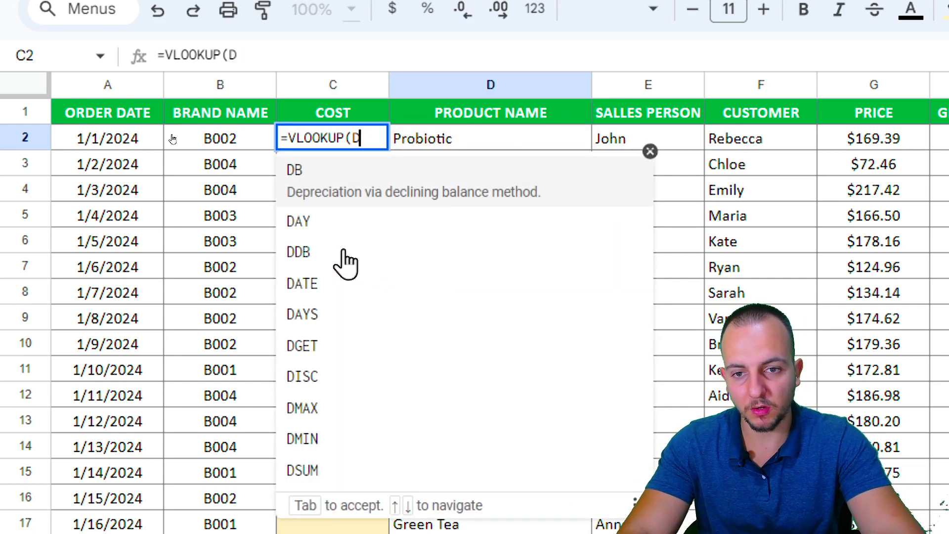
type("\"")
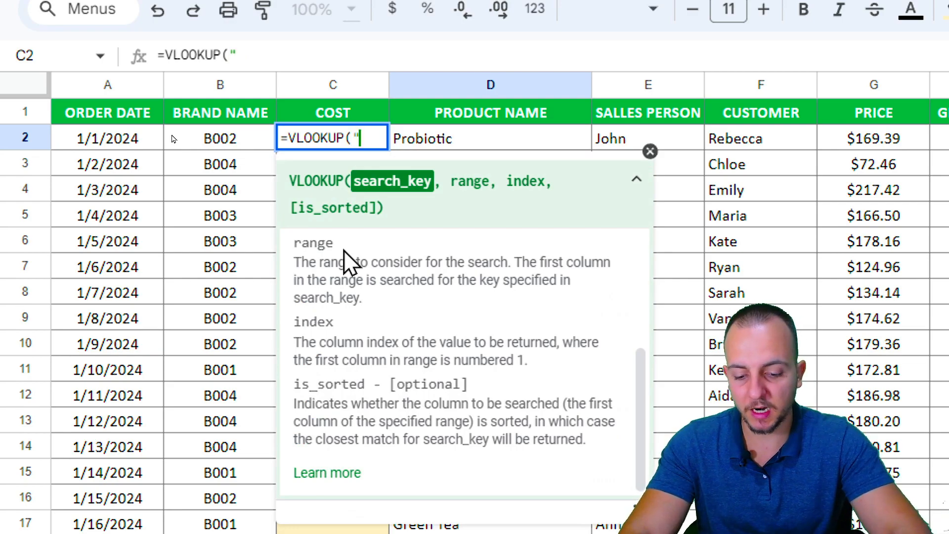
type("Probi")
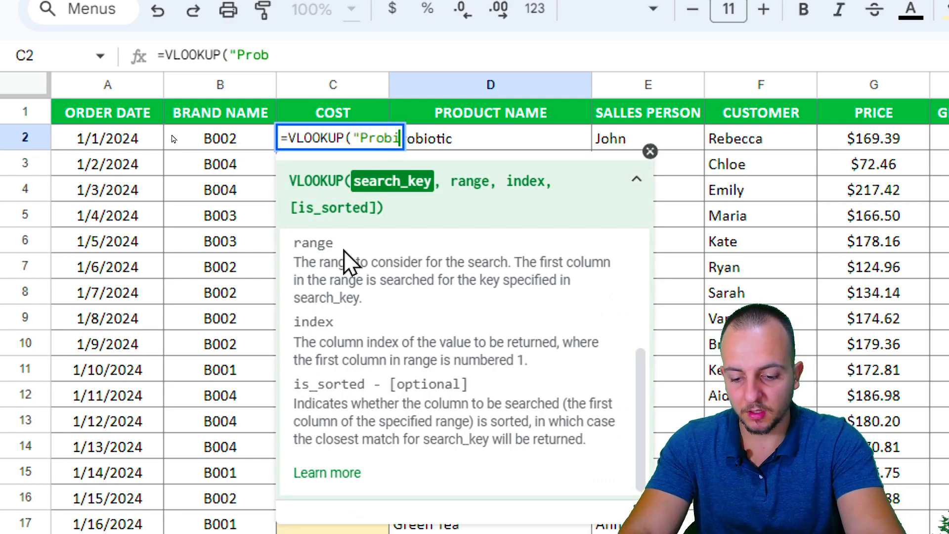
type("o\"")
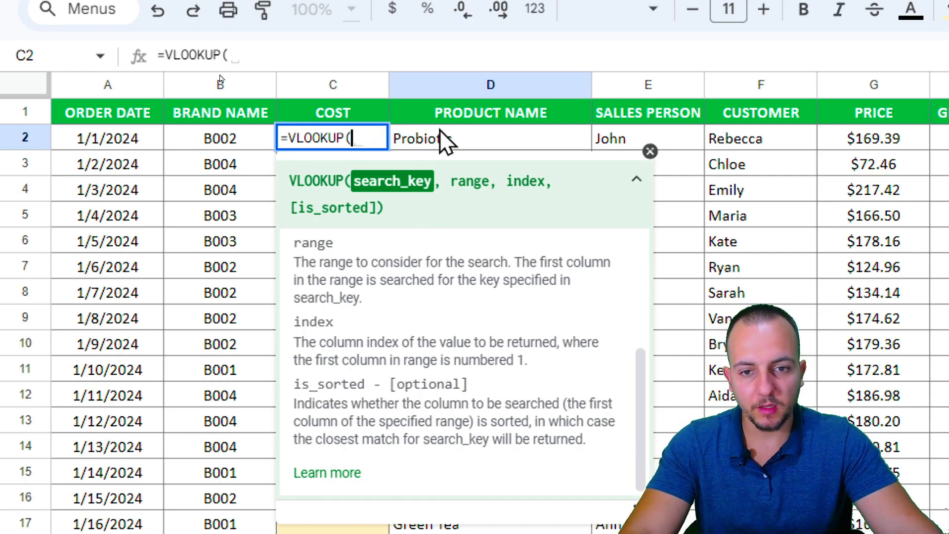
type("D2,")
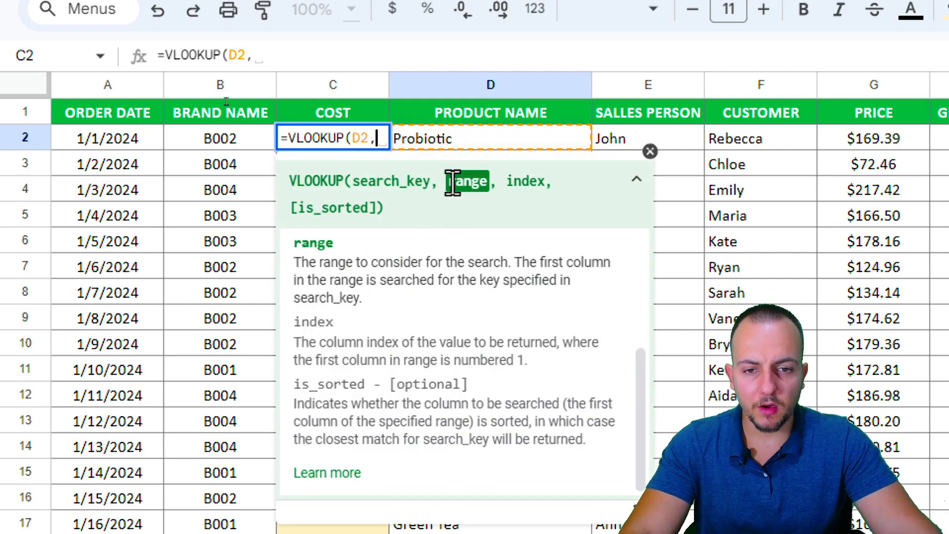
mouse_move(477, 209)
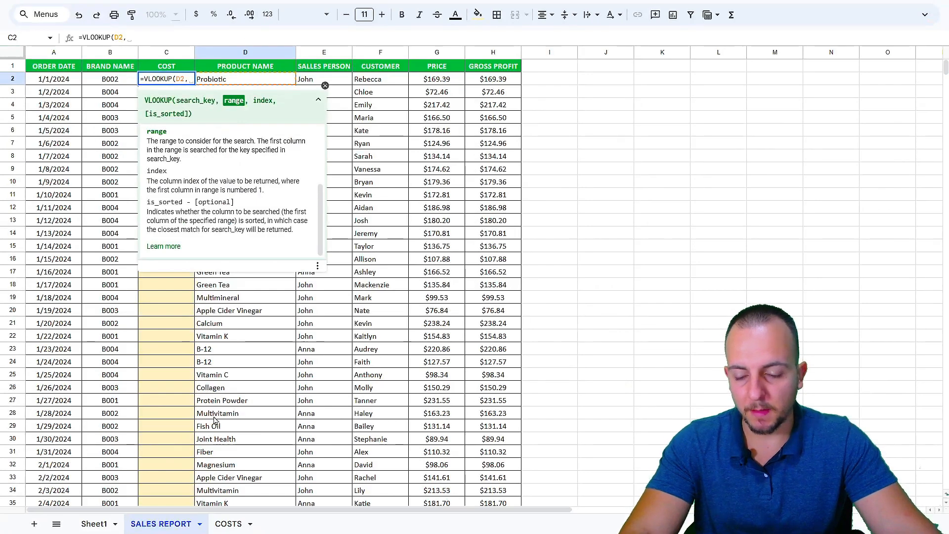
Step: Set the lookup table to COSTS!B1:E27 and lock it as an absolute reference
left_click(229, 523)
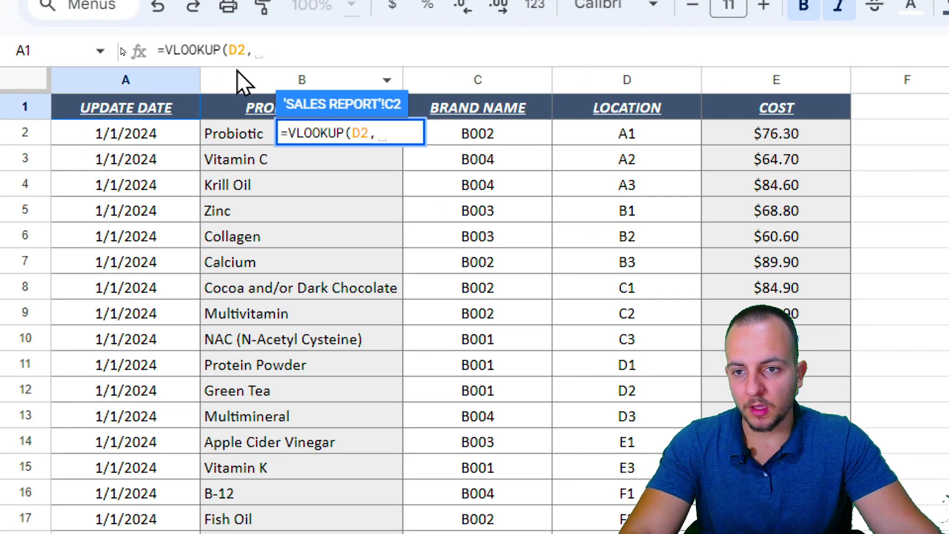
mouse_move(230, 369)
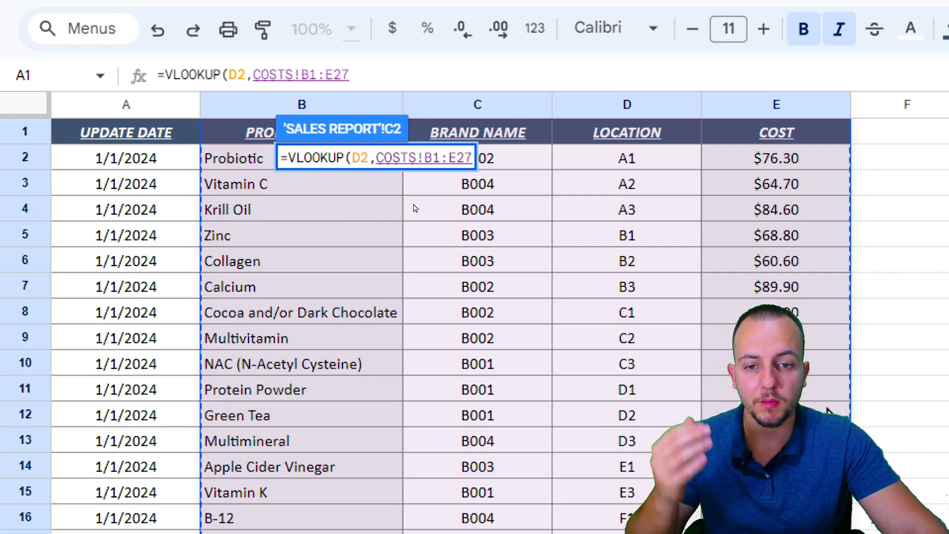
mouse_move(571, 418)
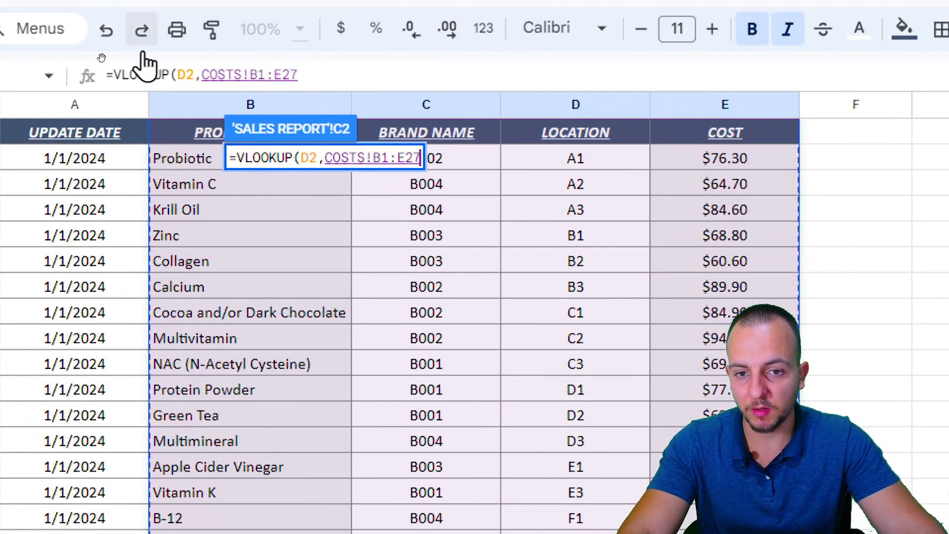
key("f4")
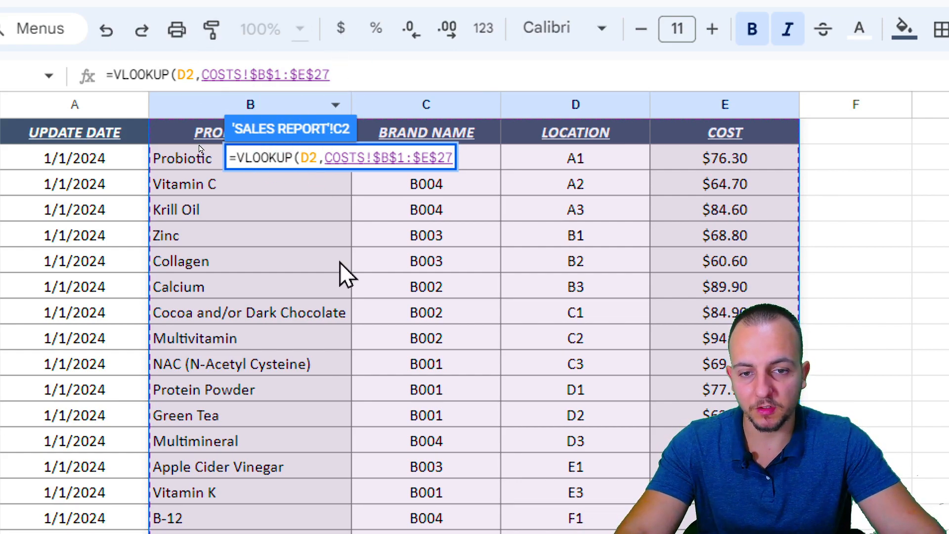
Step: Add a comma after the $B$1:$E$27 range and dismiss the formula help panel
type(",")
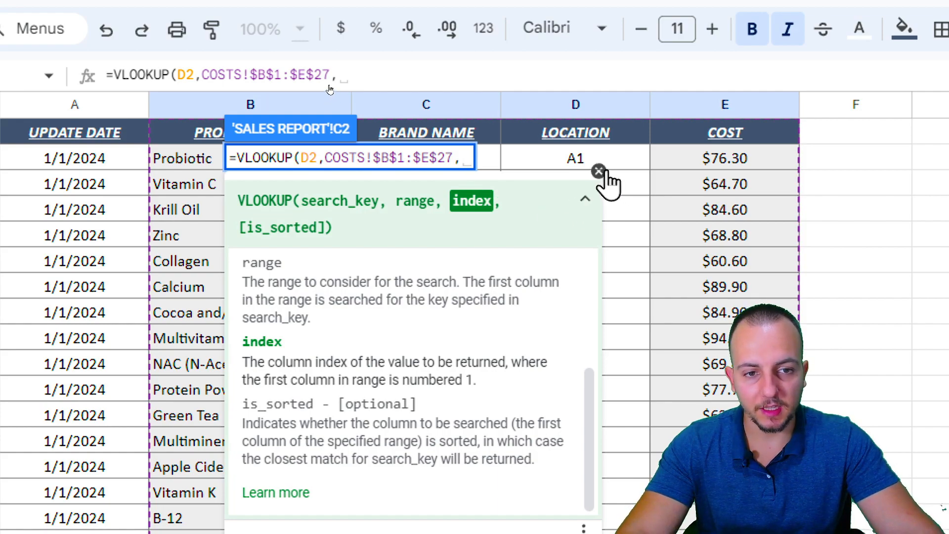
left_click(598, 172)
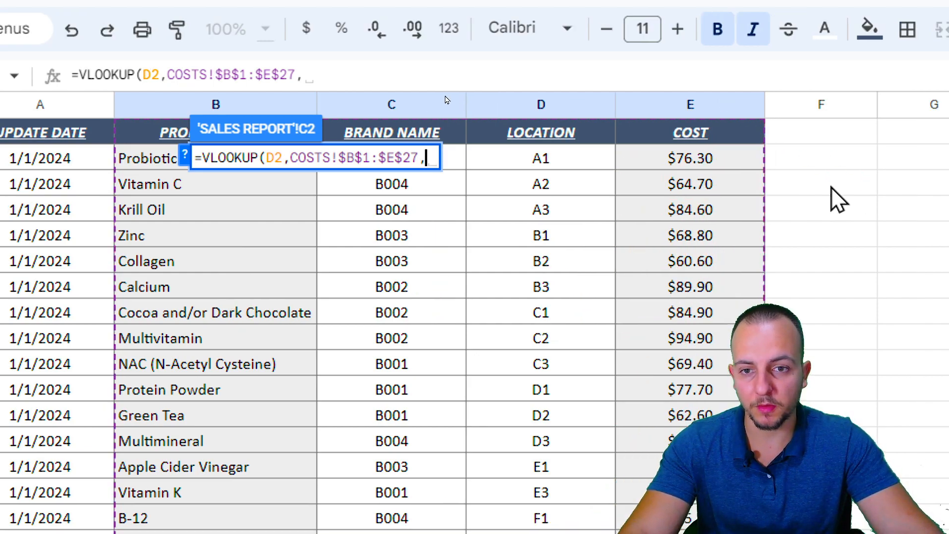
Step: Complete the VLOOKUP with column index 4 and exact match FALSE
type("4")
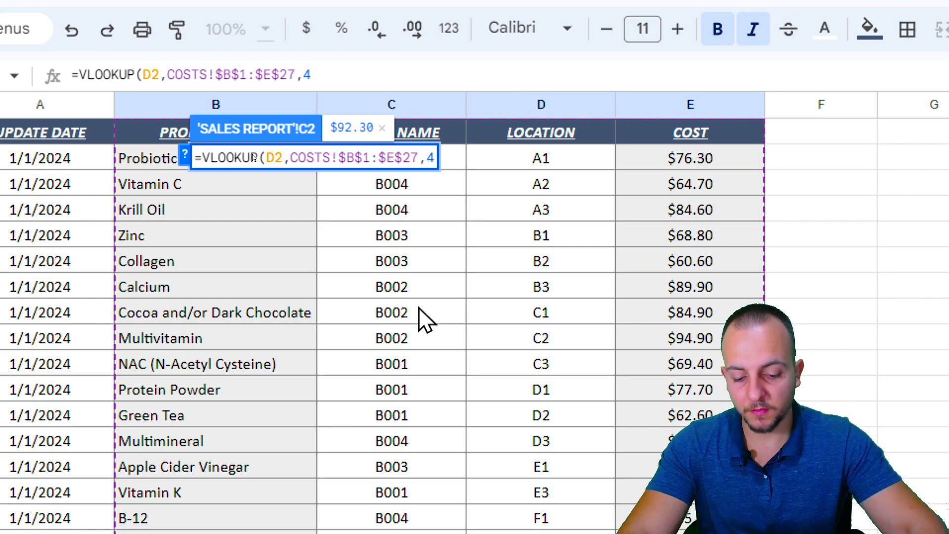
type(",")
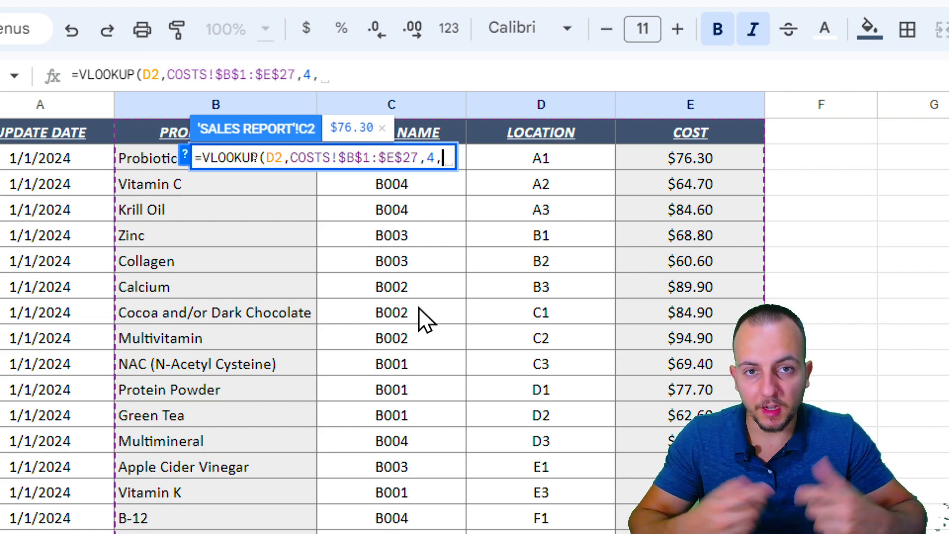
type("false)")
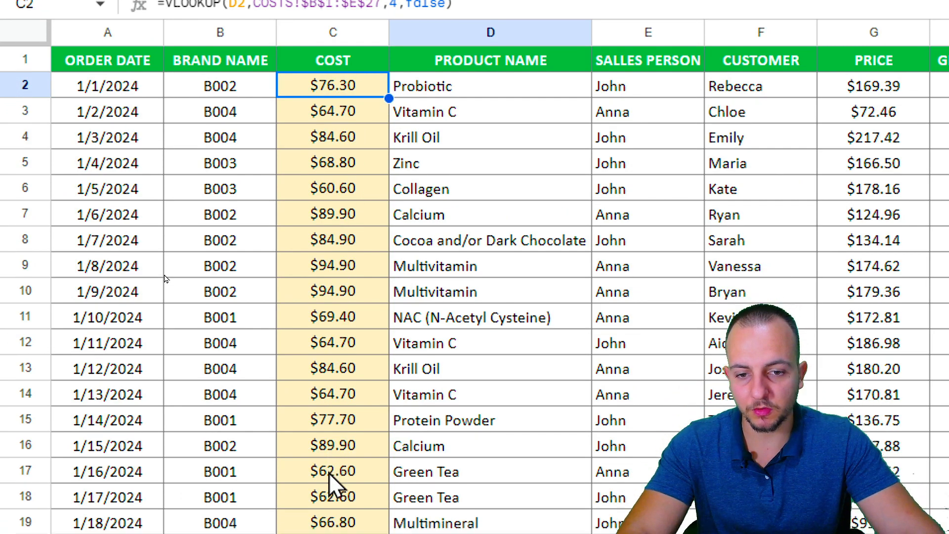
scroll("down", 3)
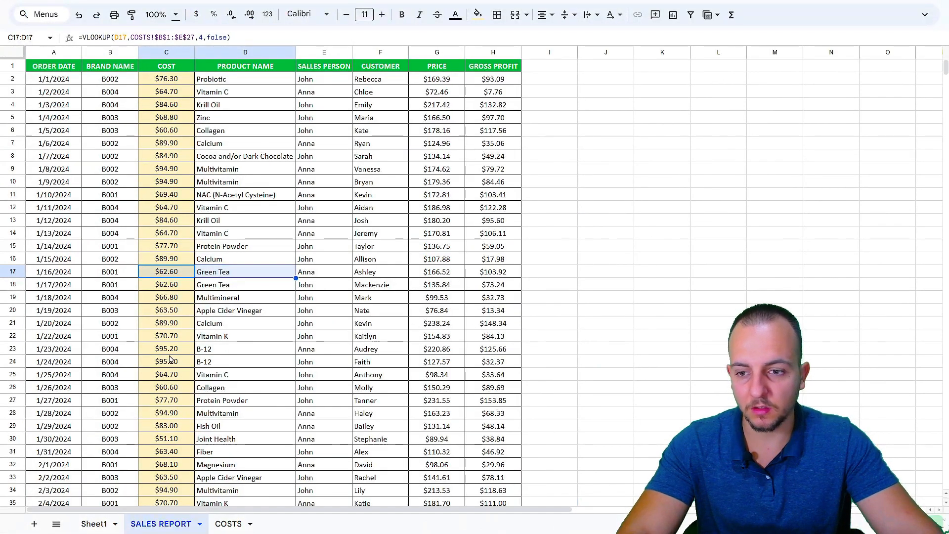
left_click(228, 523)
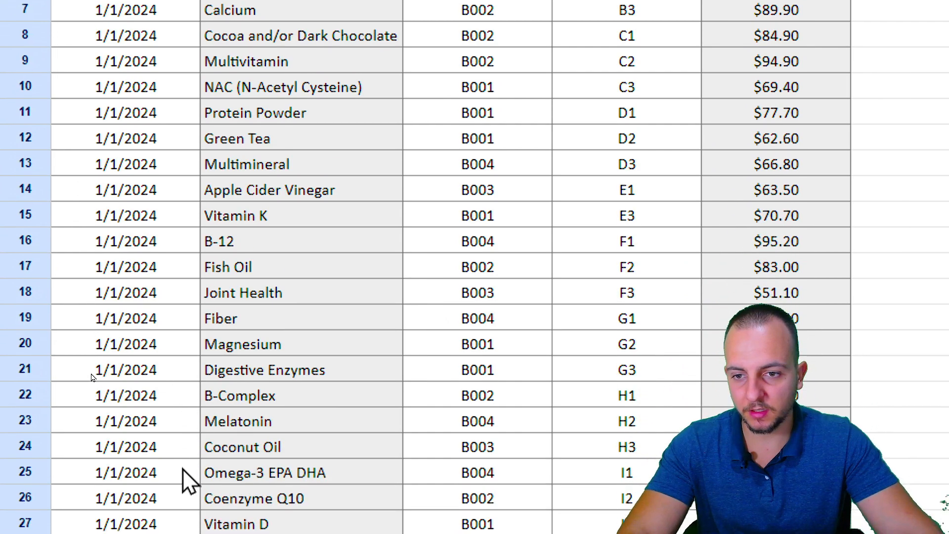
left_click(301, 137)
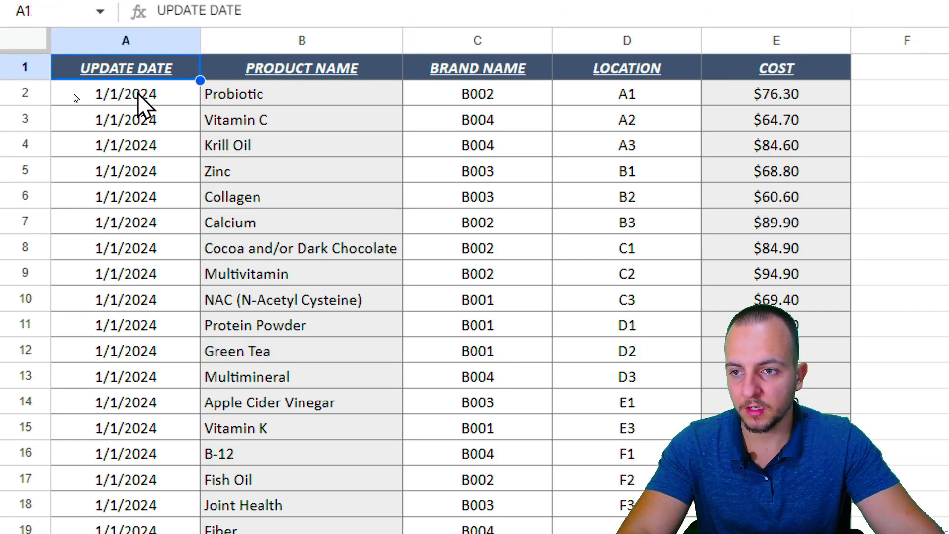
left_click(160, 523)
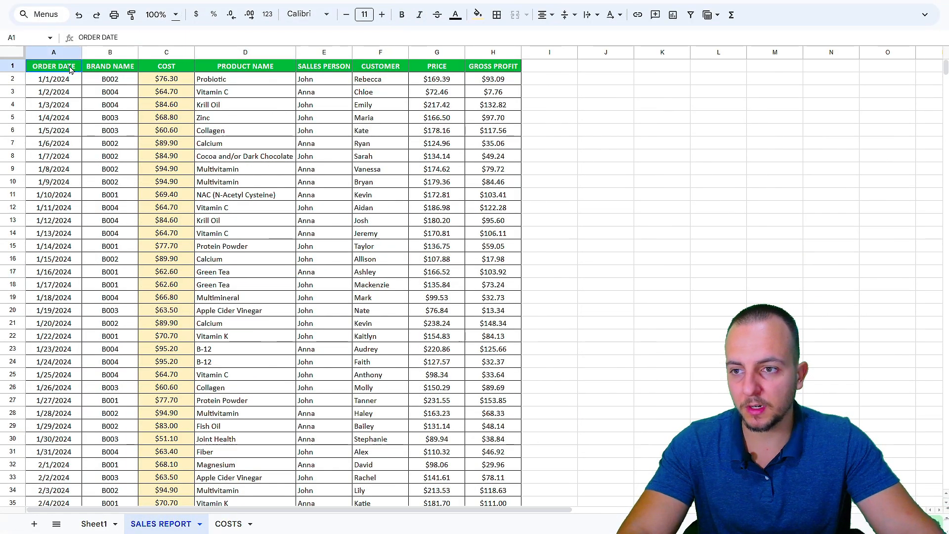